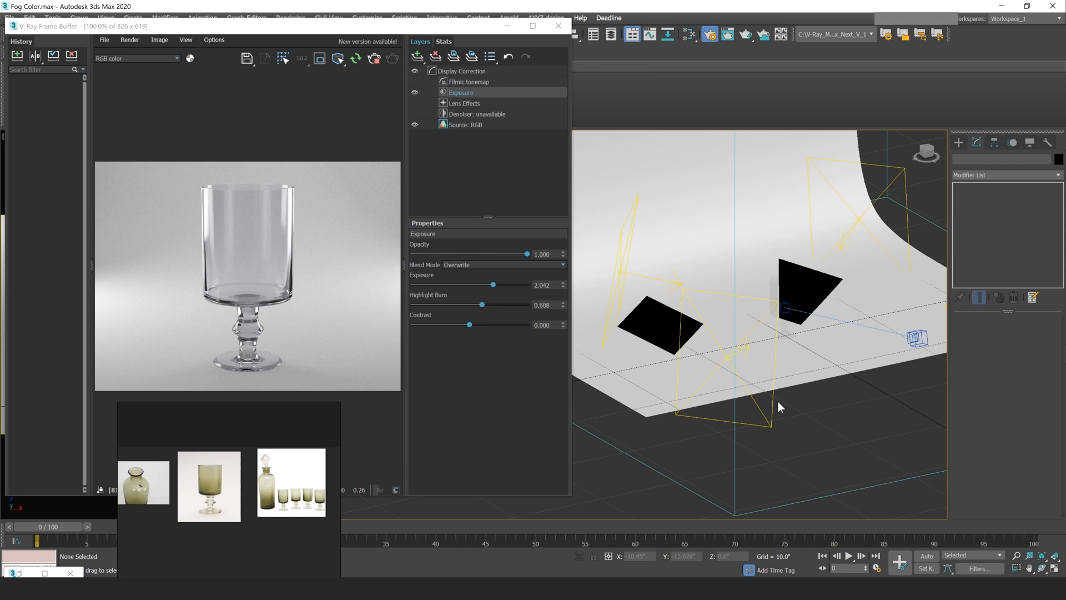
mouse_move(784, 408)
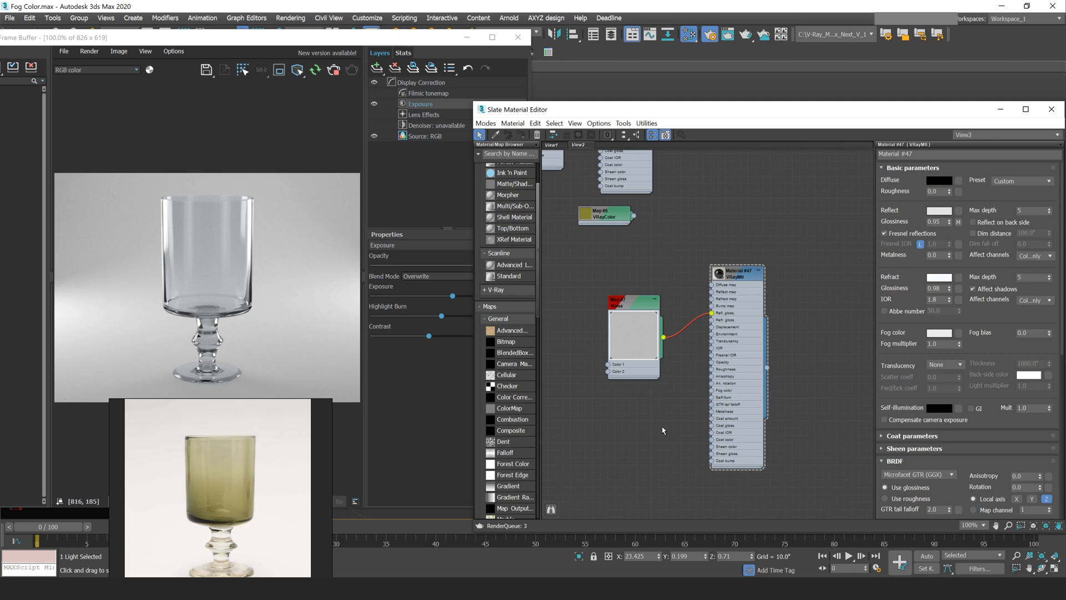
mouse_move(686, 398)
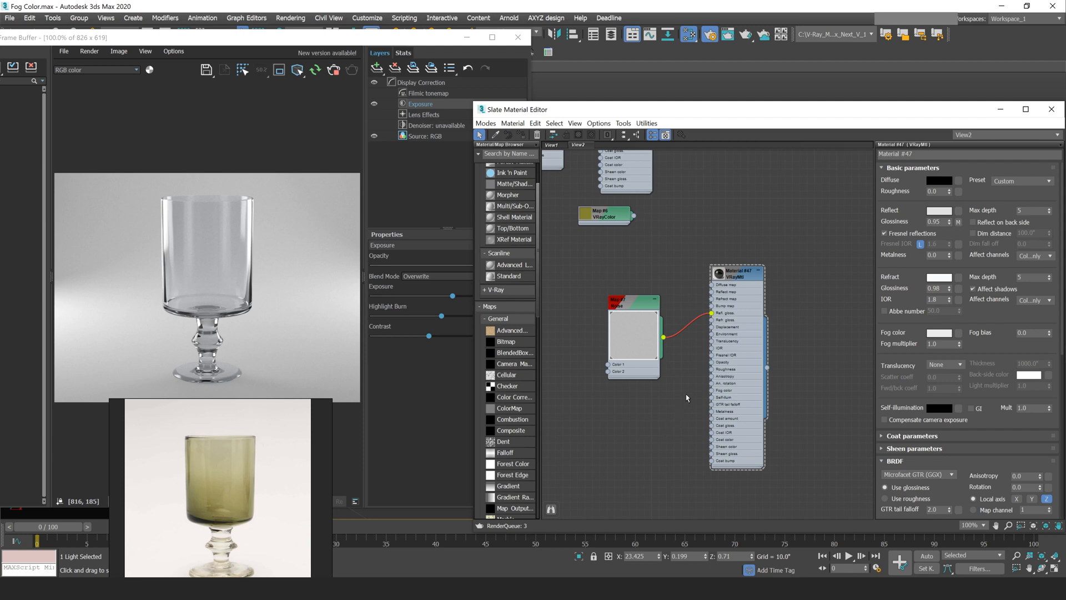
mouse_move(699, 275)
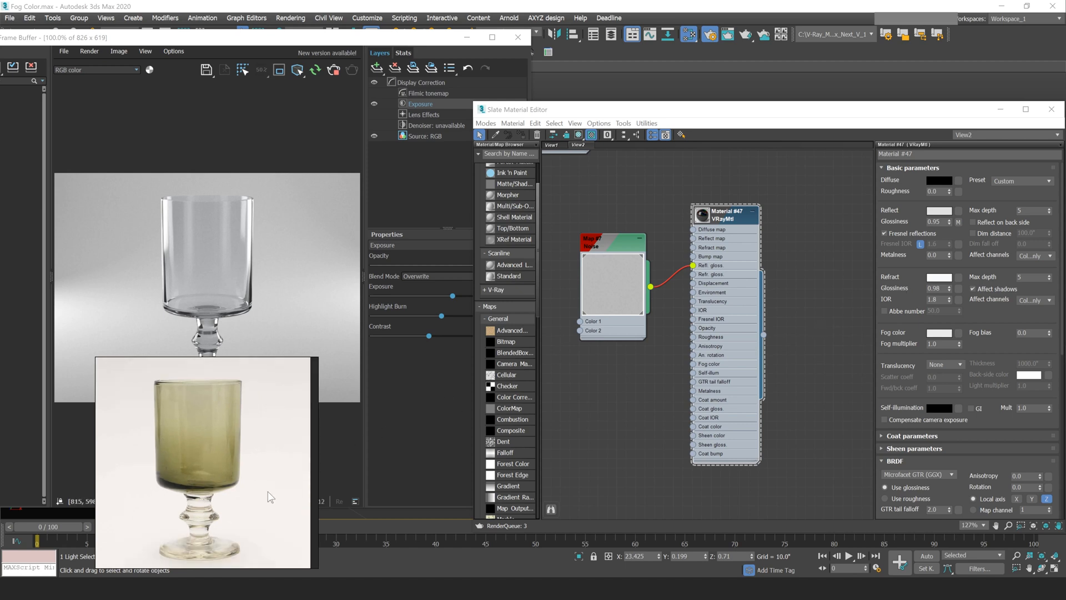
mouse_move(220, 411)
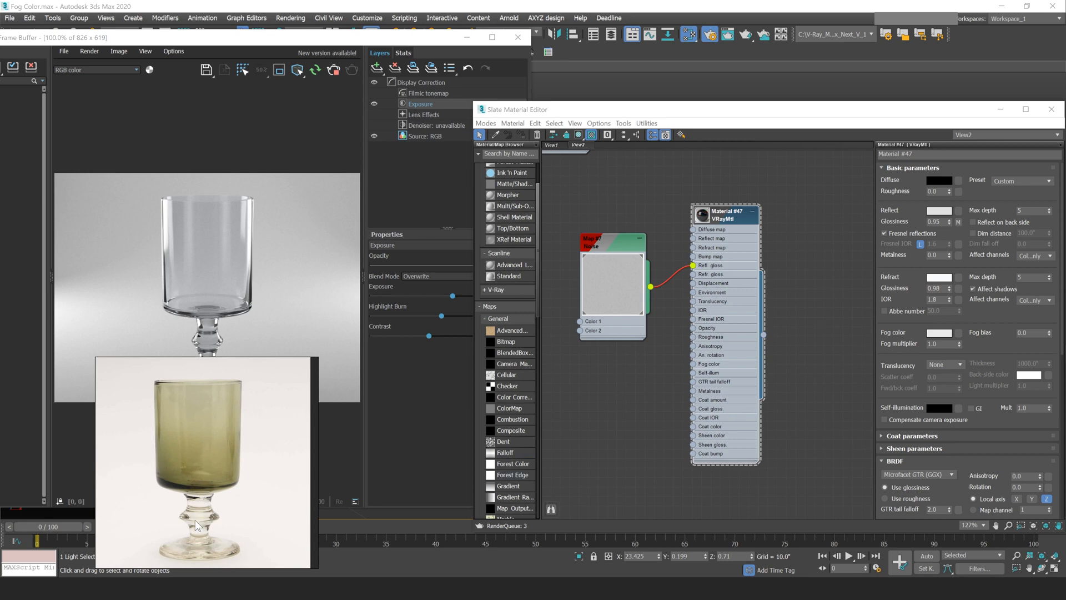
mouse_move(211, 524)
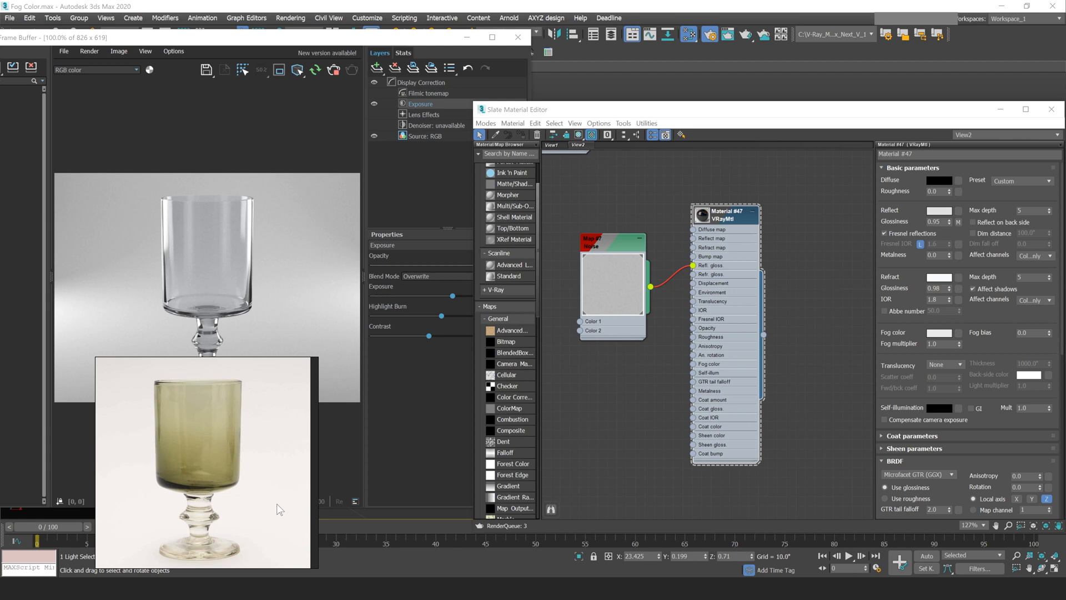
mouse_move(115, 417)
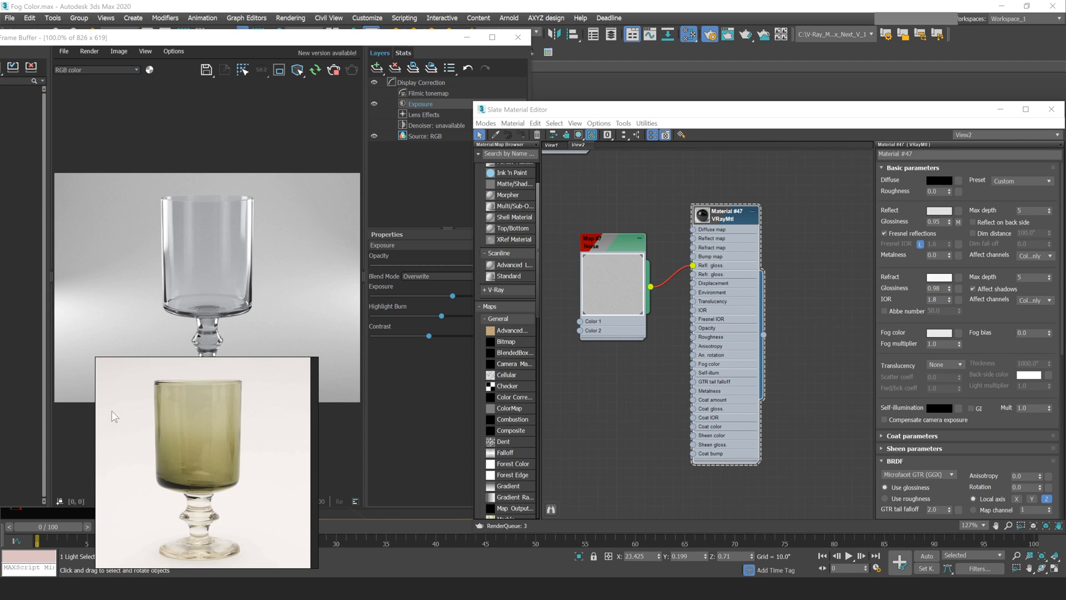
mouse_move(267, 430)
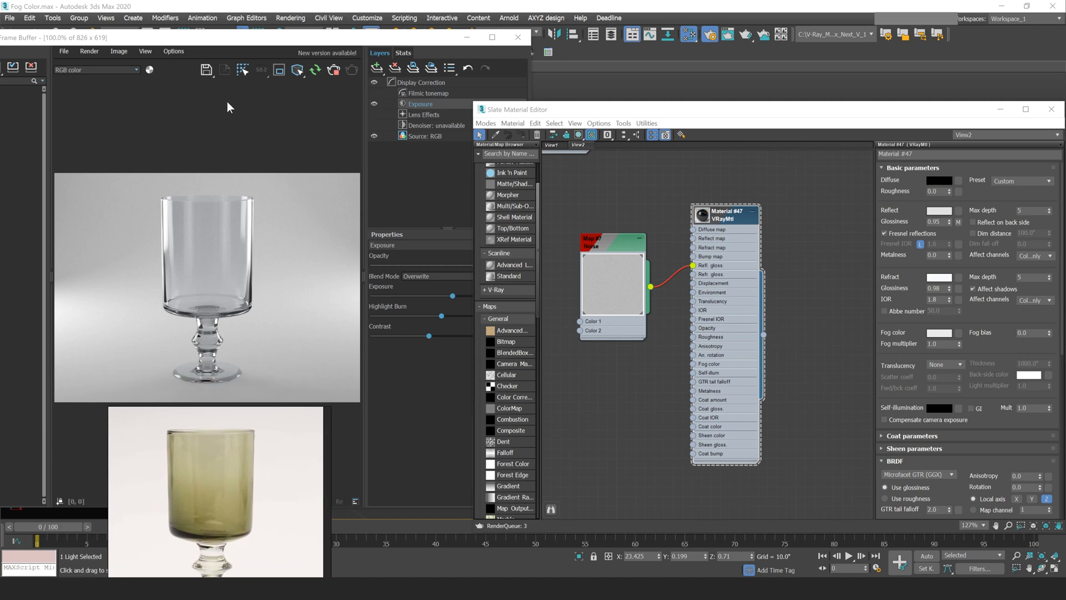
mouse_move(257, 391)
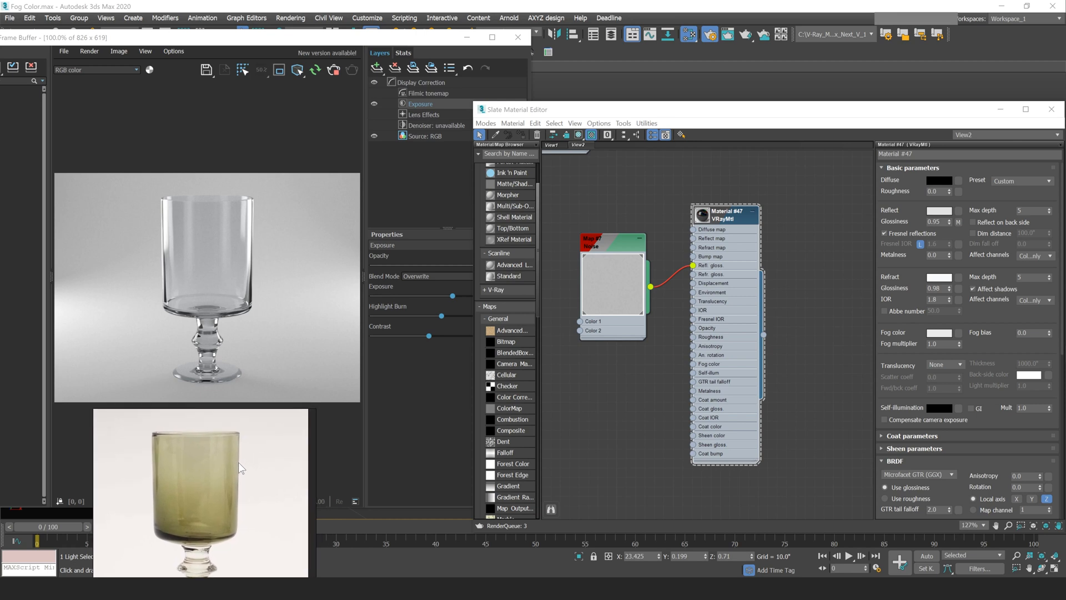
mouse_move(464, 535)
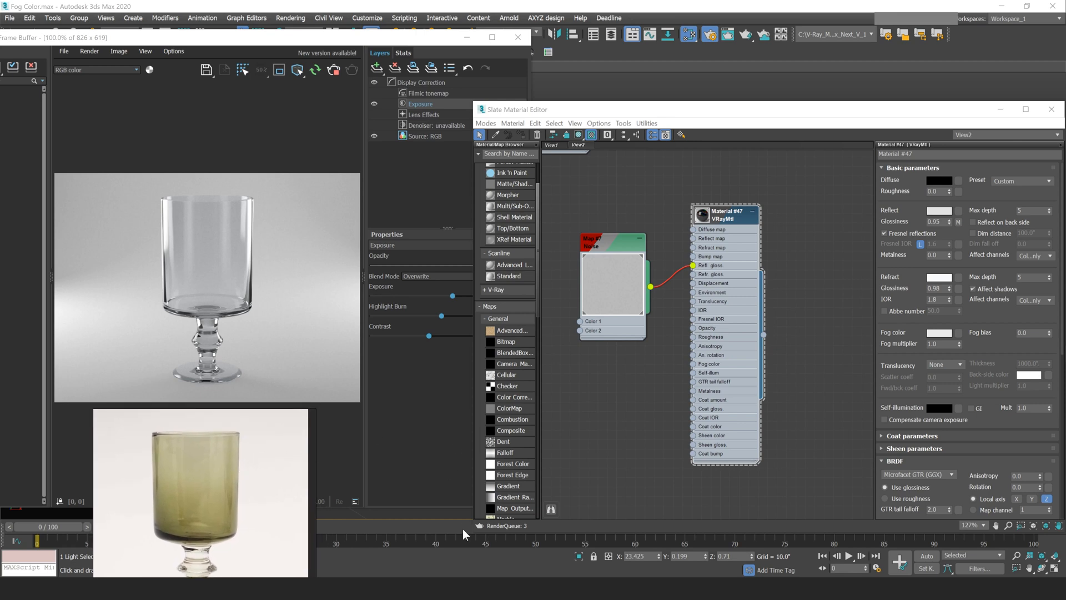
mouse_move(479, 527)
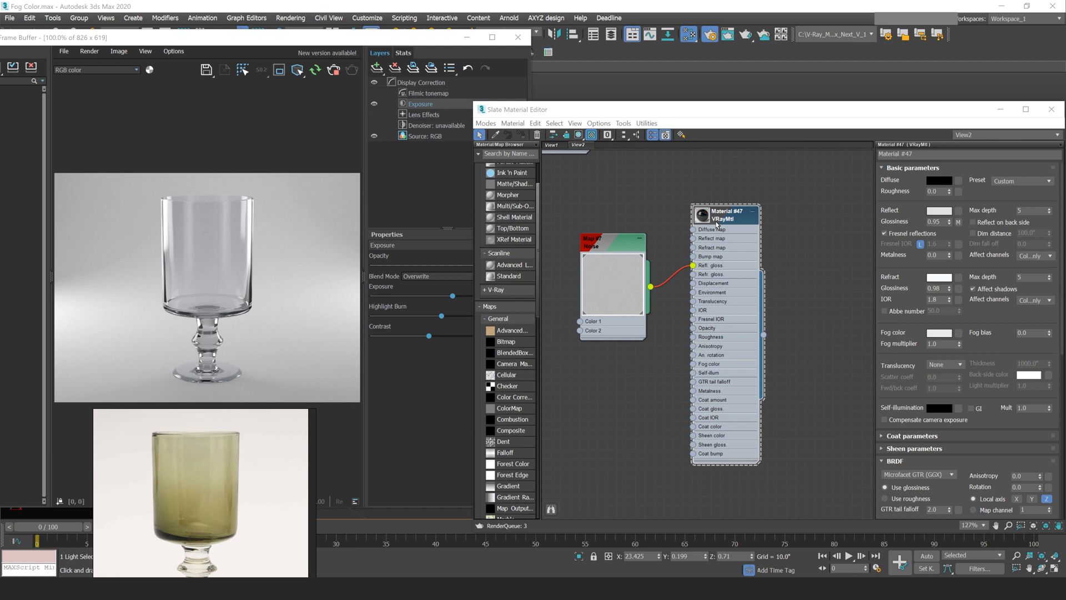
mouse_move(216, 500)
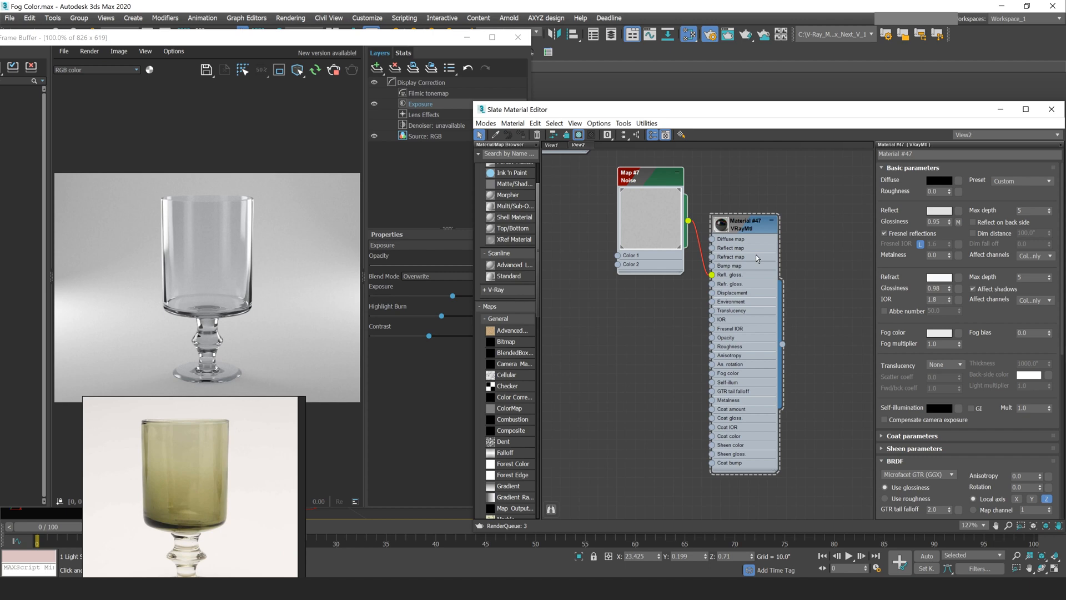
mouse_move(863, 258)
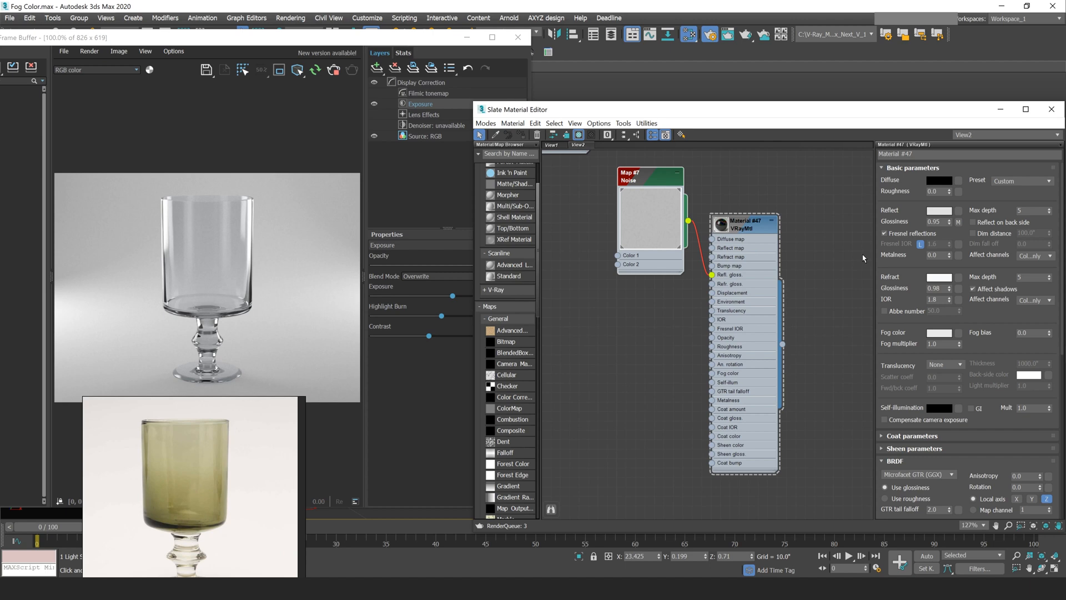
mouse_move(942, 338)
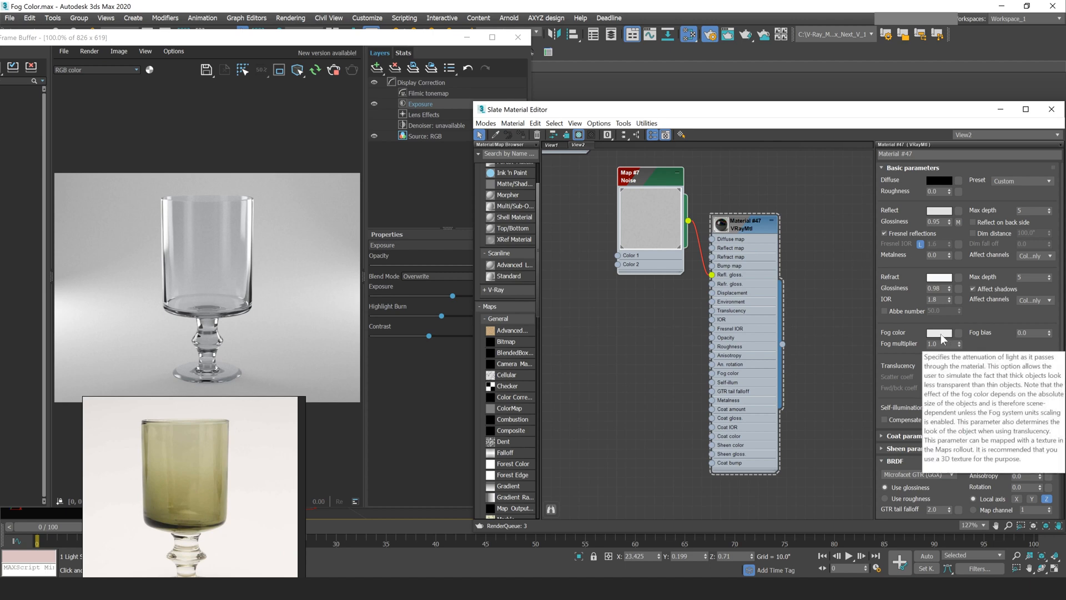
Pick a green hue for the glass Fog color and lighten it to light green.
click(941, 334)
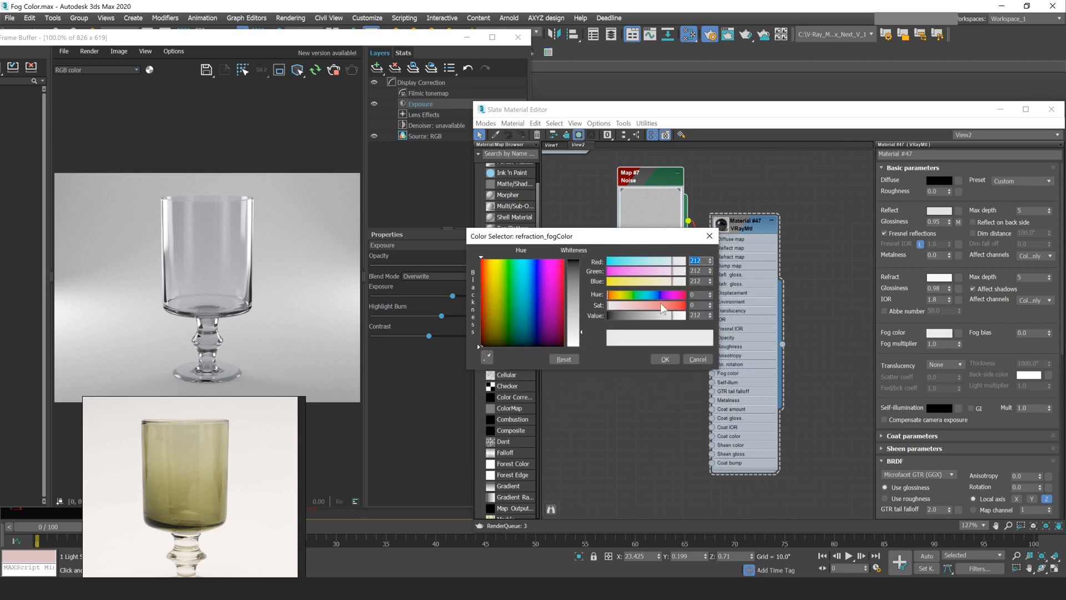
click(649, 294)
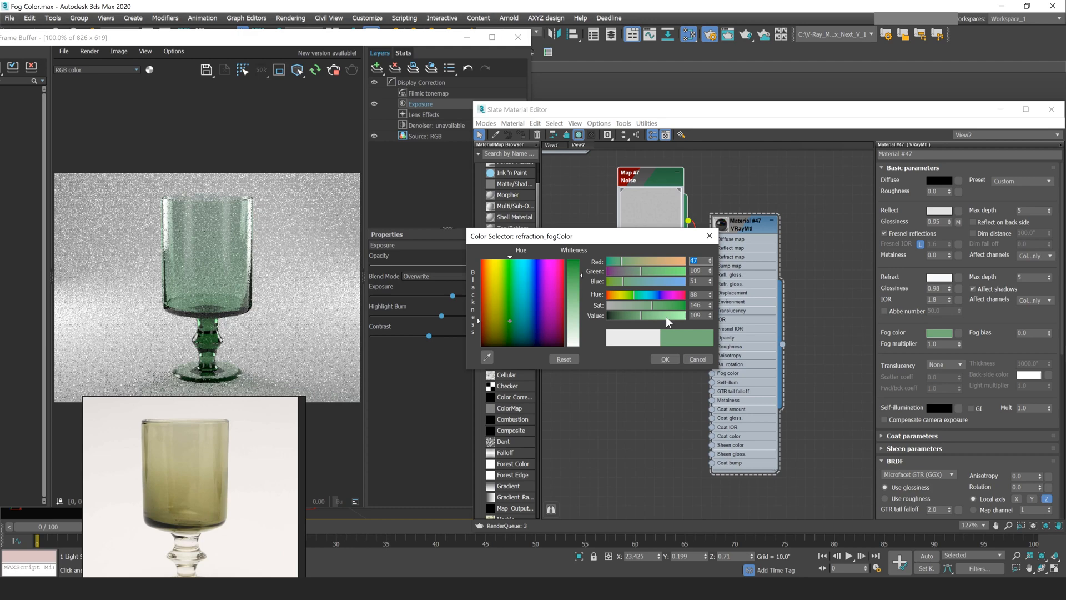
drag(653, 314, 679, 315)
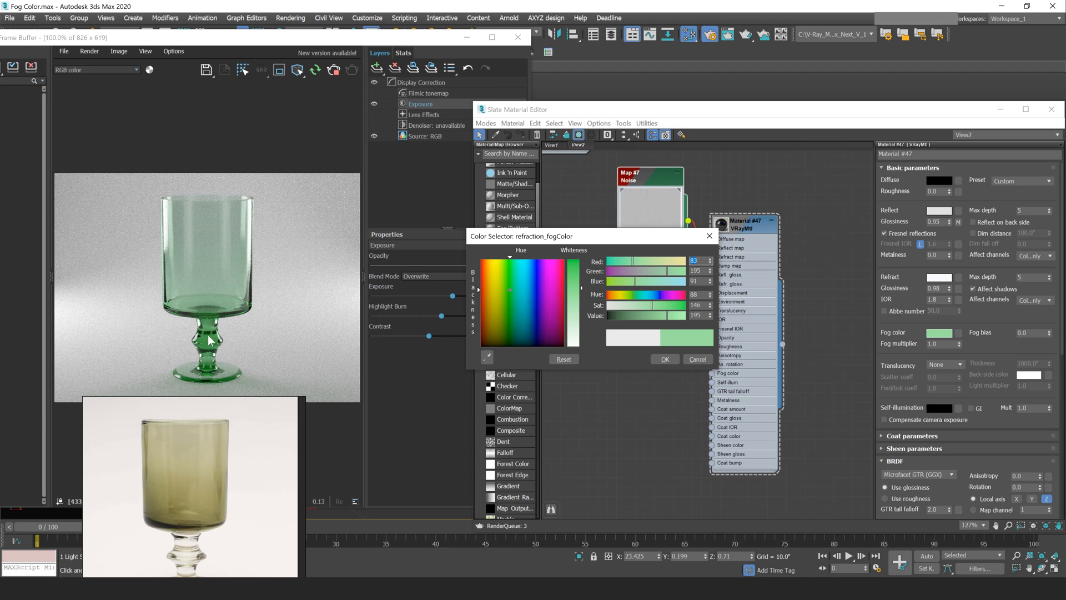
mouse_move(321, 218)
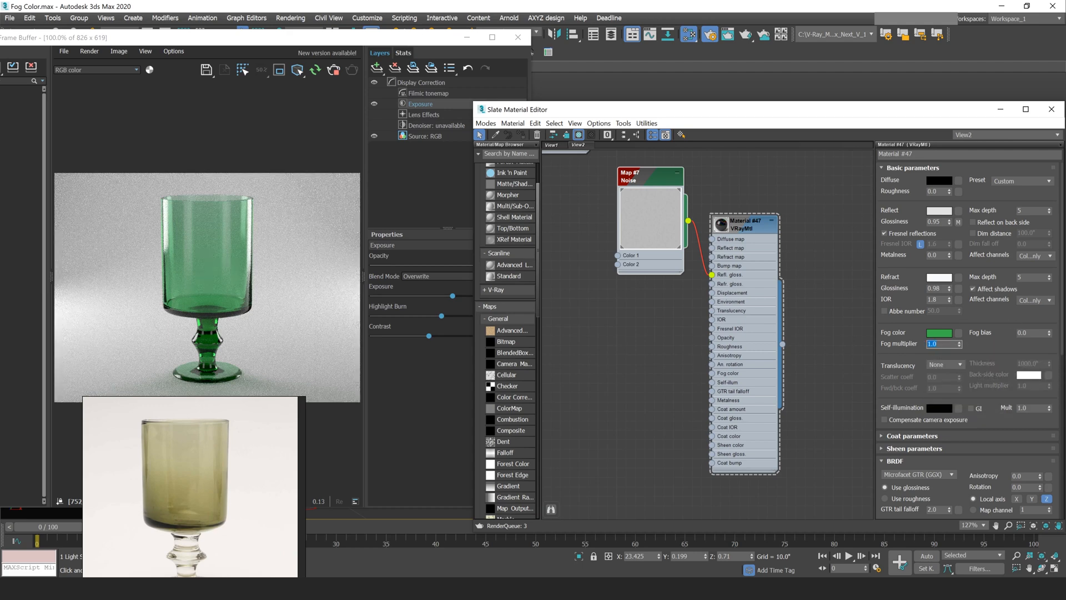
Try Fog multiplier values 2.0, 0.0, 0.25 and finally 5.0 on the glass.
text(2.0)
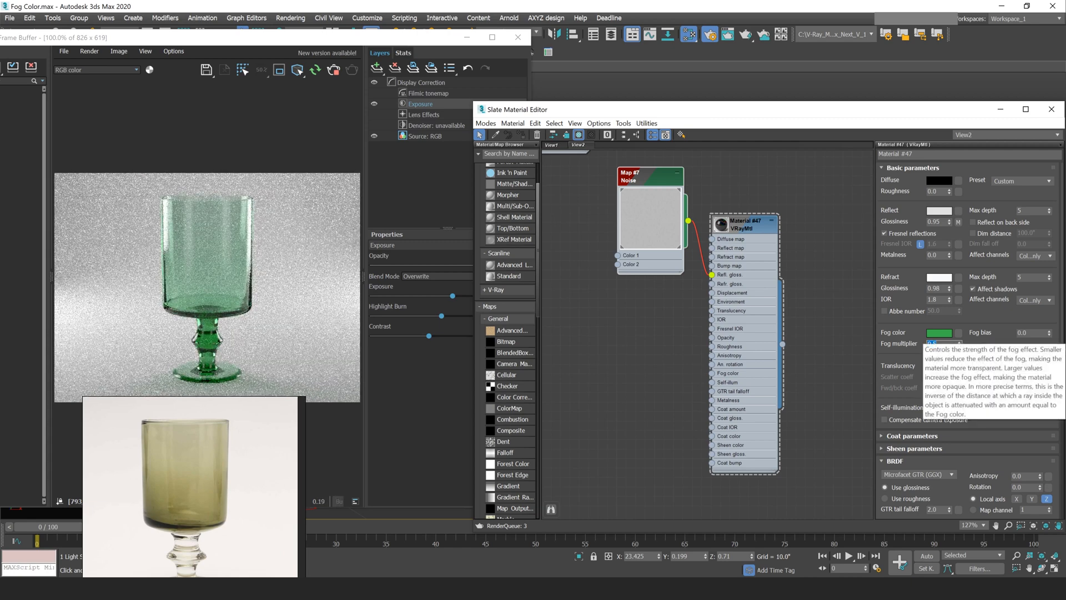
click(936, 343)
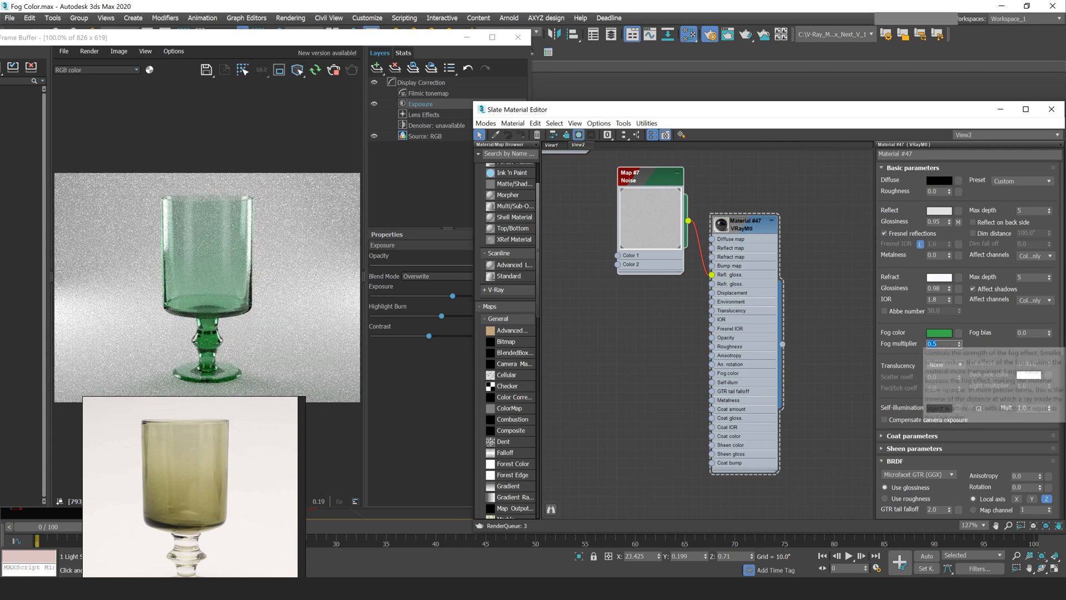
text(0.0)
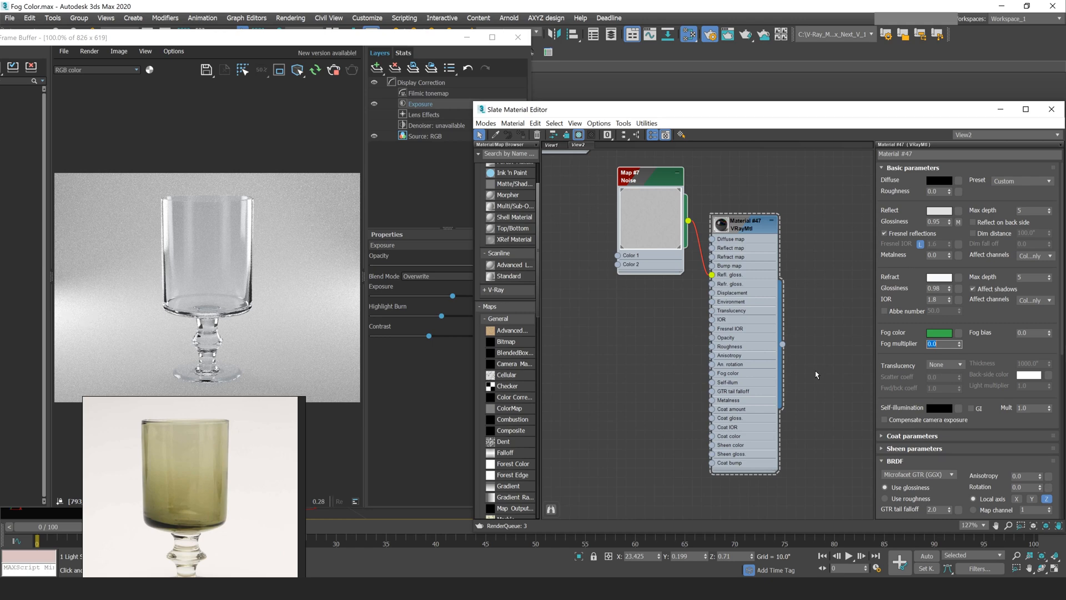
text(0.25)
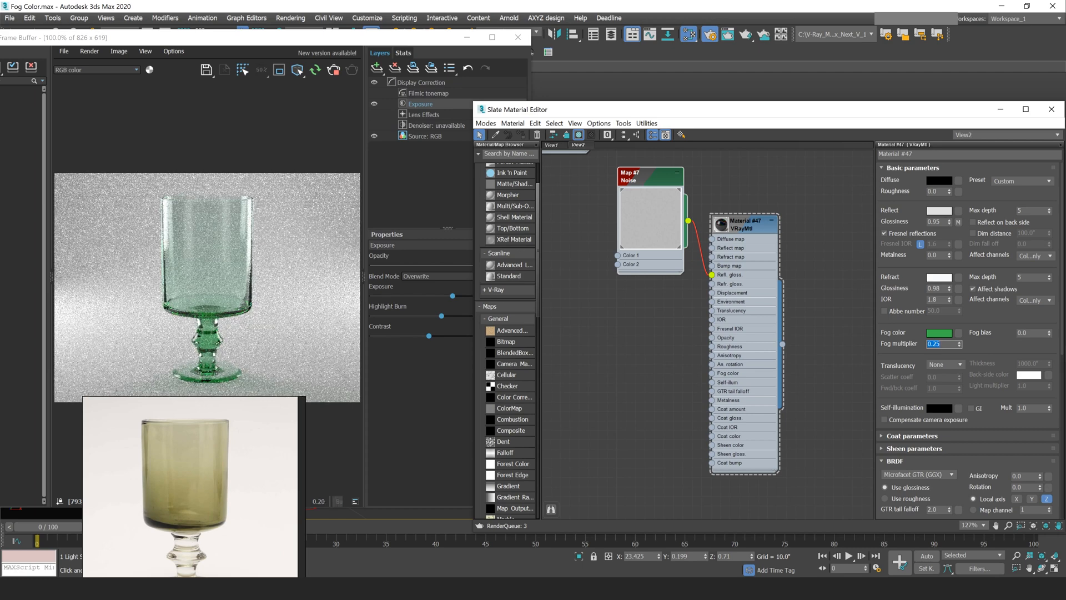
text(5.0)
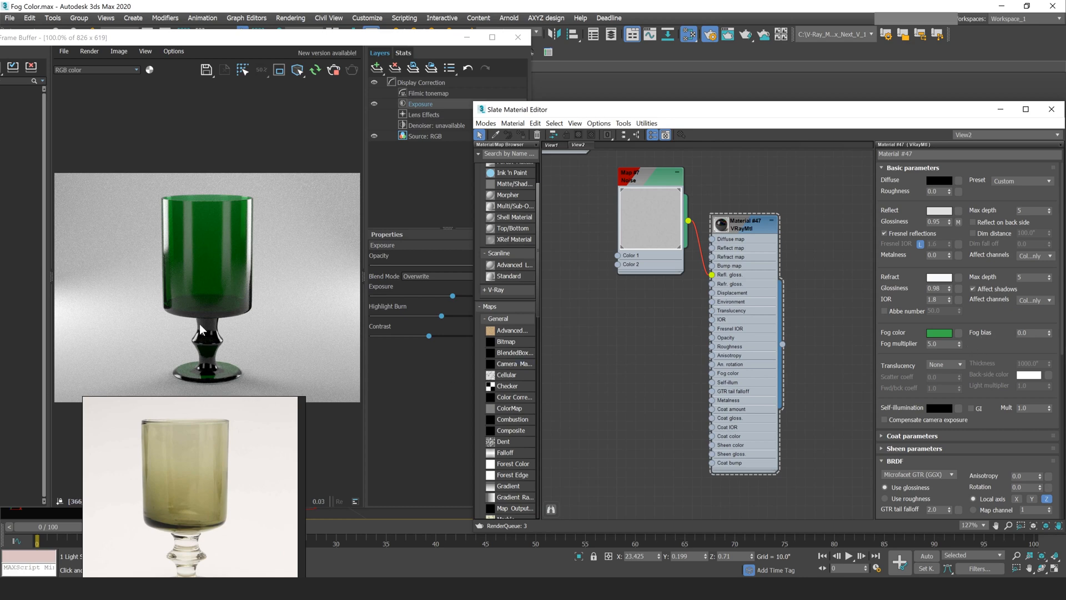
mouse_move(216, 227)
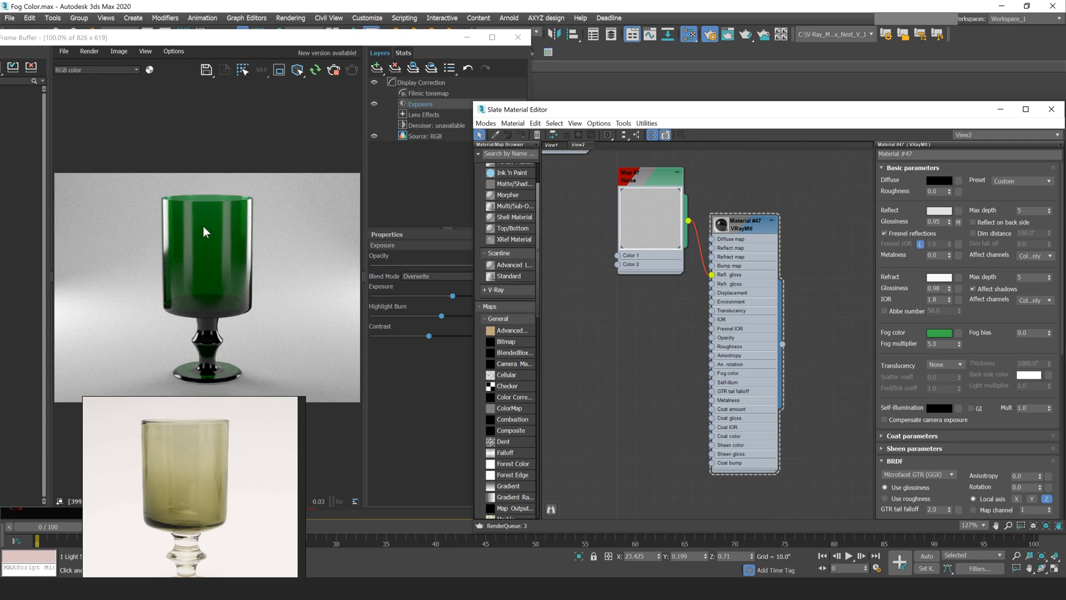
Set the glass Fog bias to 1.0, then to -5.0.
click(1029, 332)
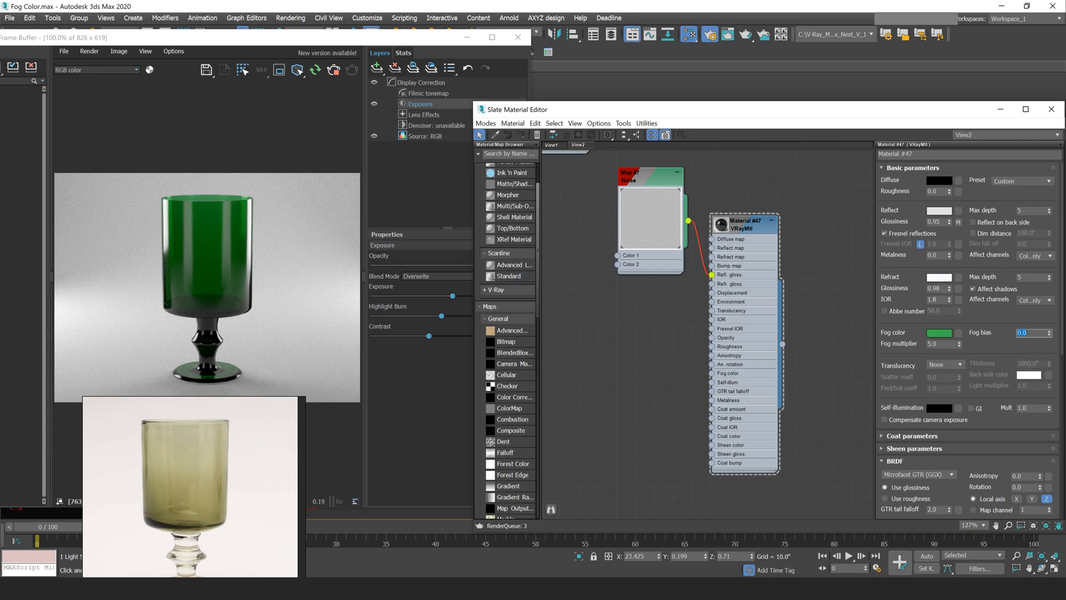
text(1.0)
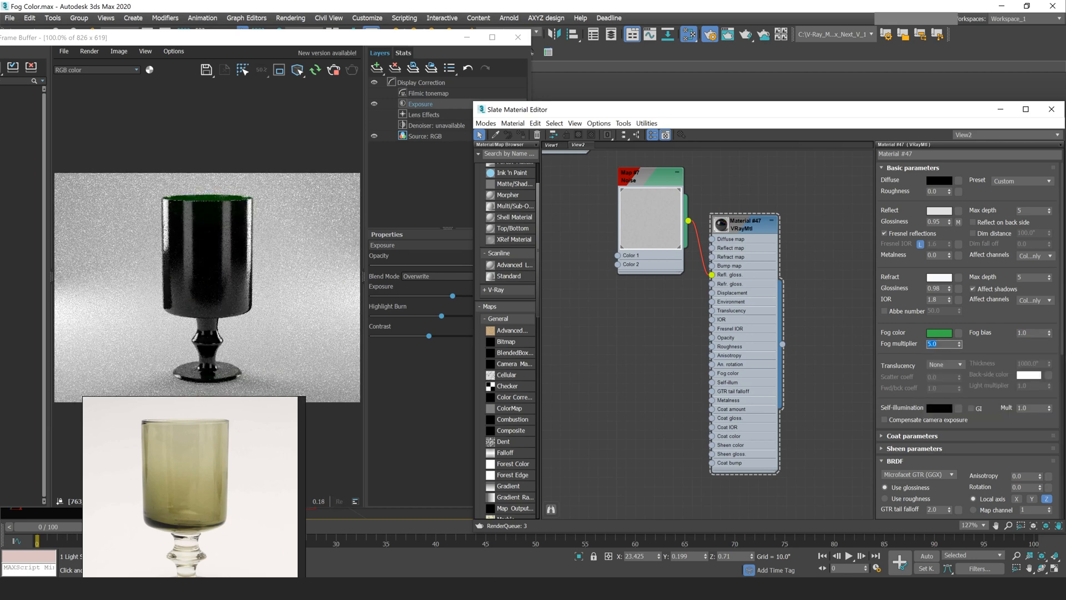
text(.5)
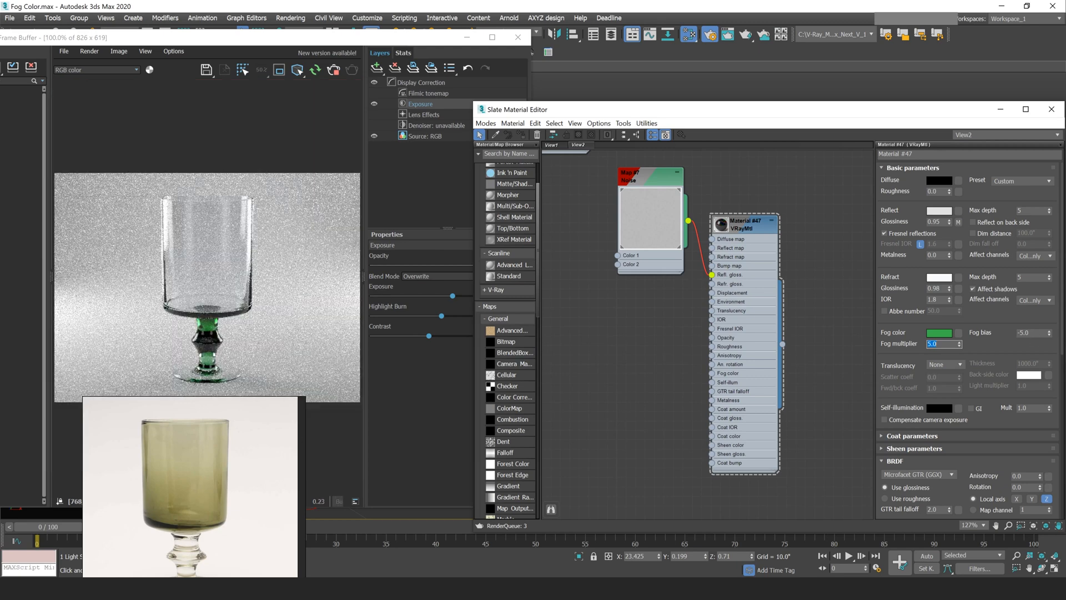
Edit the fog fields to restore multiplier 1.0 and bias 0.0.
click(1028, 333)
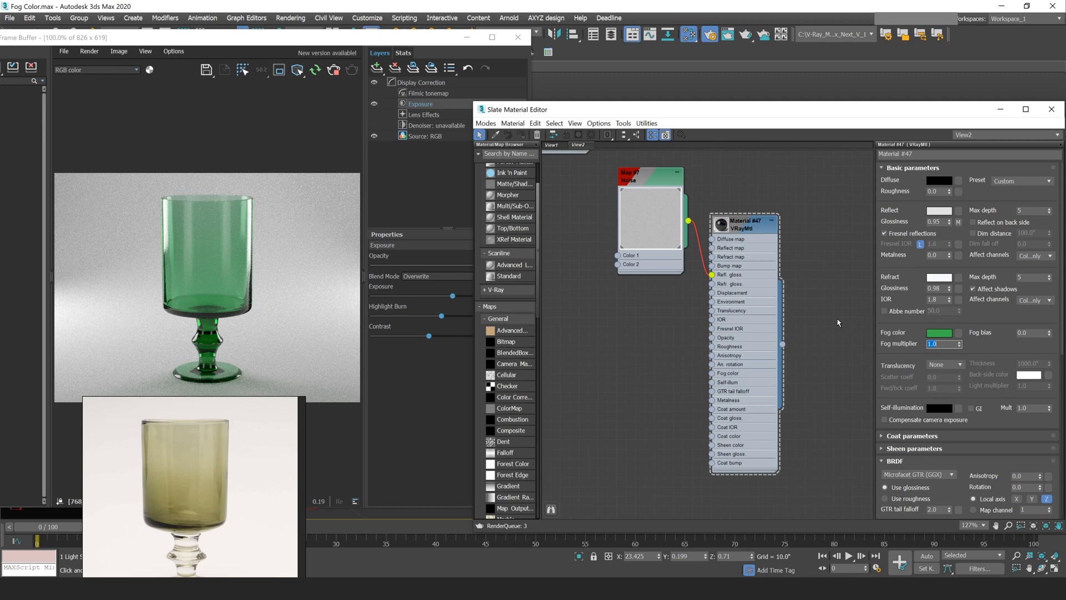
mouse_move(838, 260)
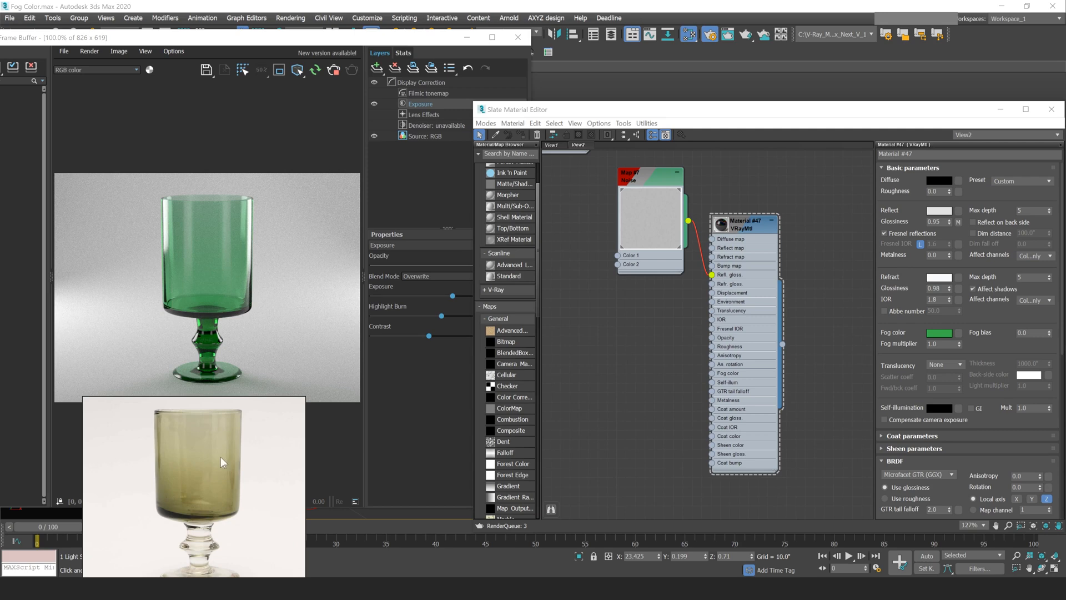
mouse_move(285, 440)
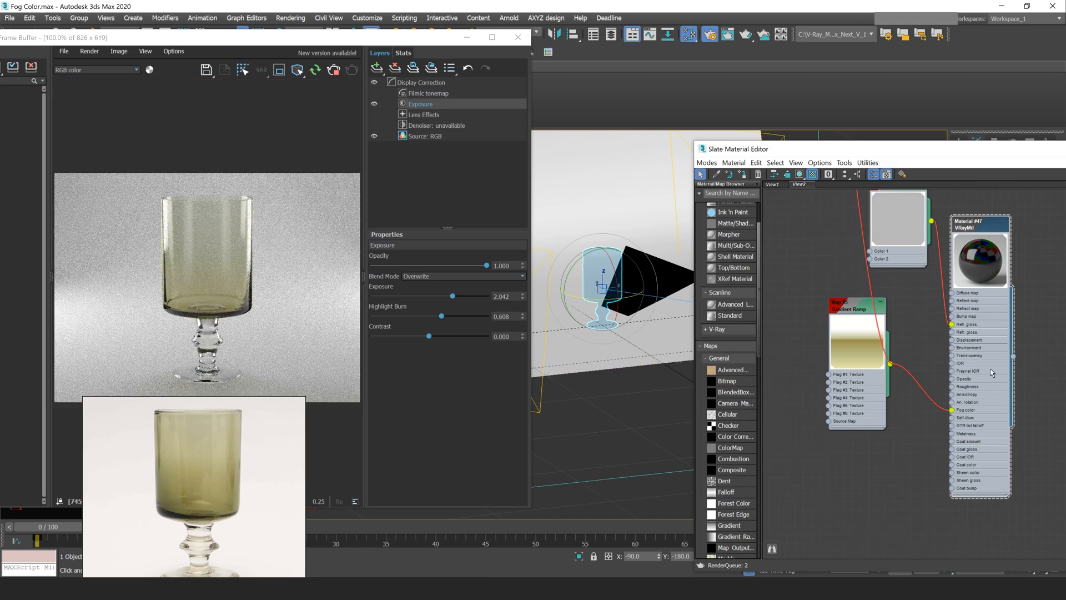
mouse_move(857, 351)
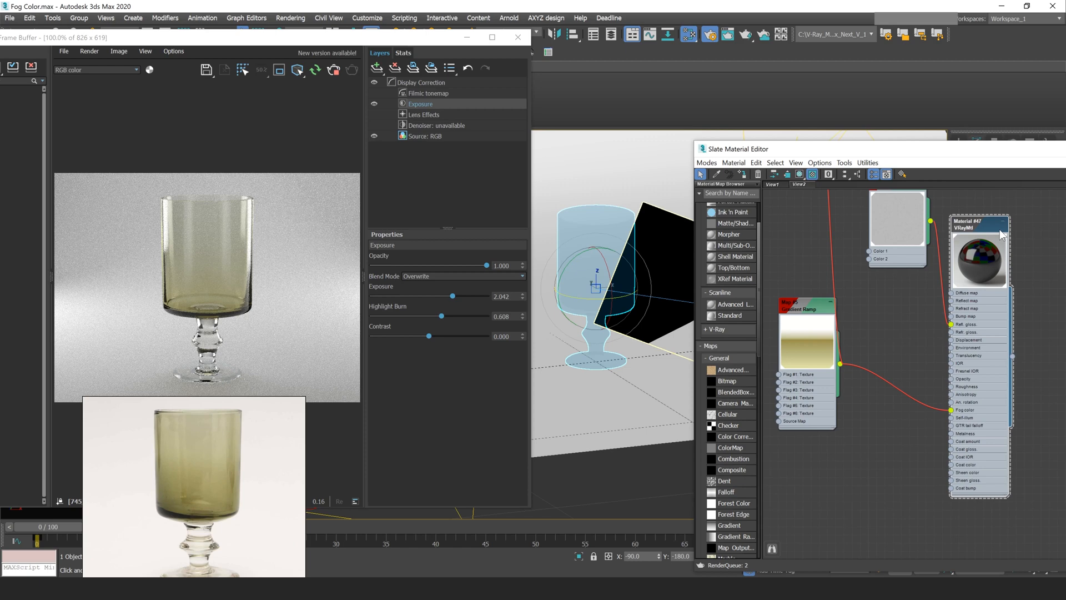
mouse_move(987, 155)
text(-0.5)
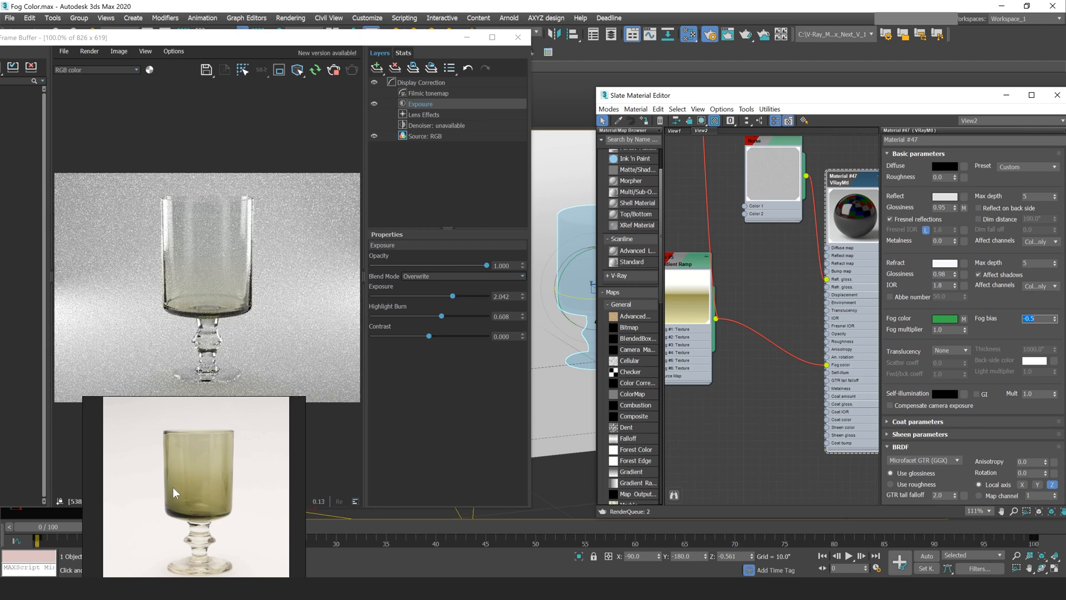
Select the Fog multiplier field on the gradient-driven glass.
click(947, 330)
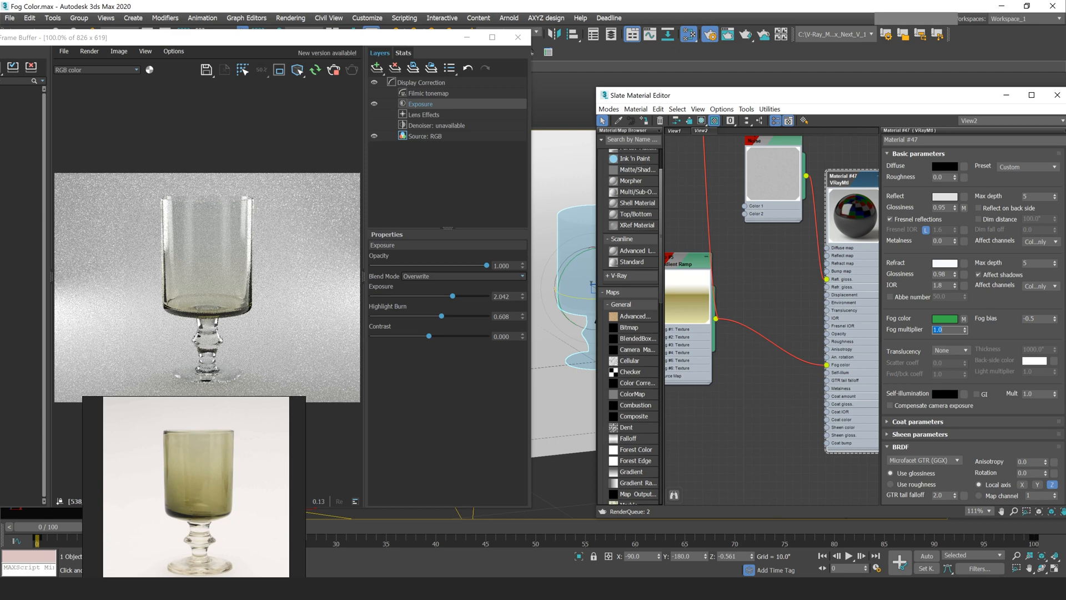
Enter Fog multiplier 2.0, then 3.0, for a deeper olive goblet.
text(2.0)
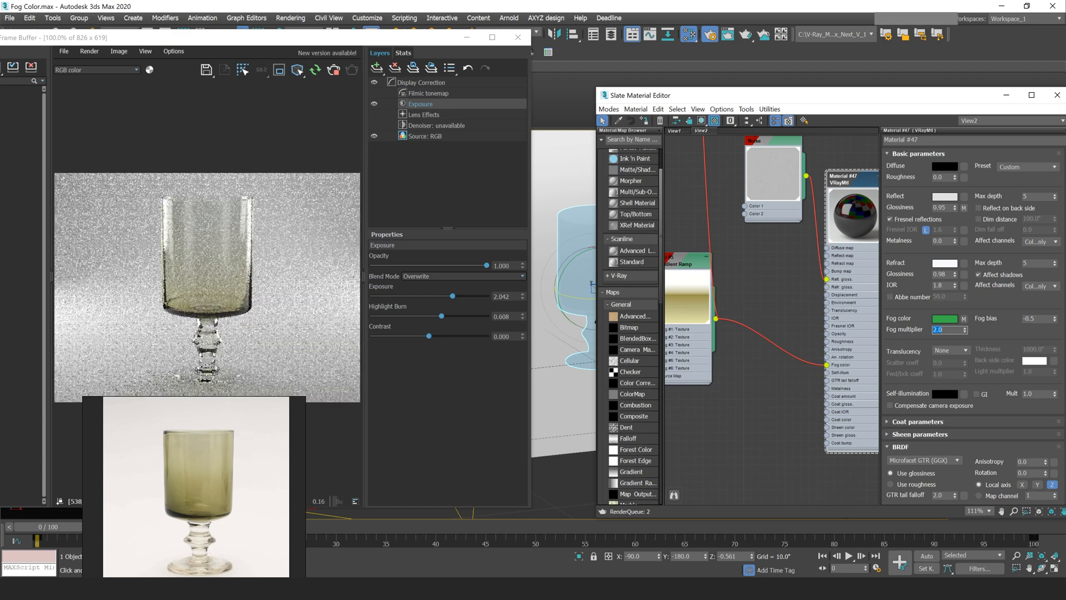
text(3.0)
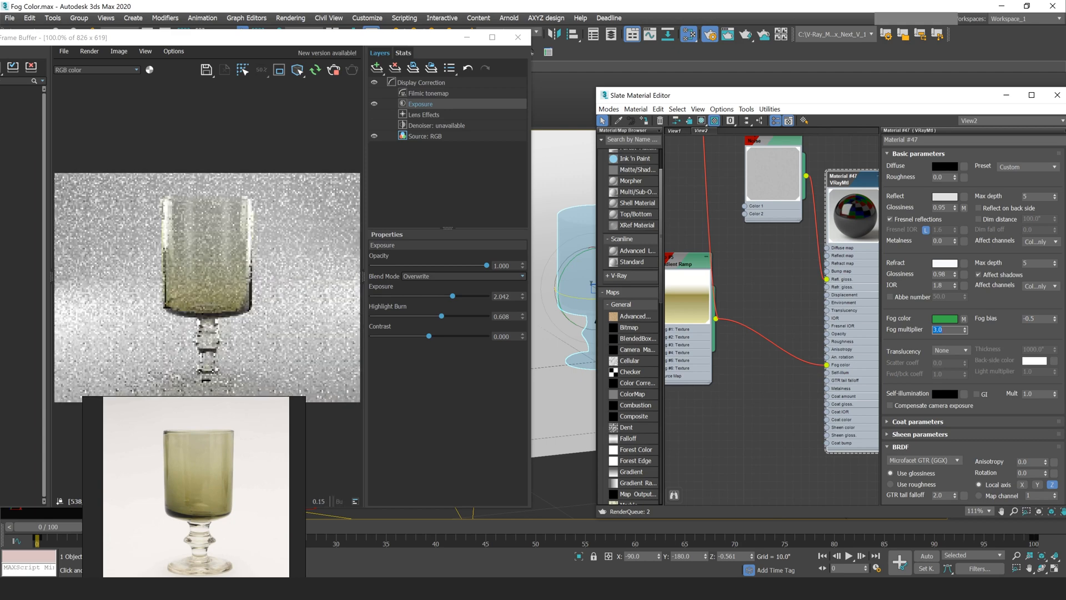